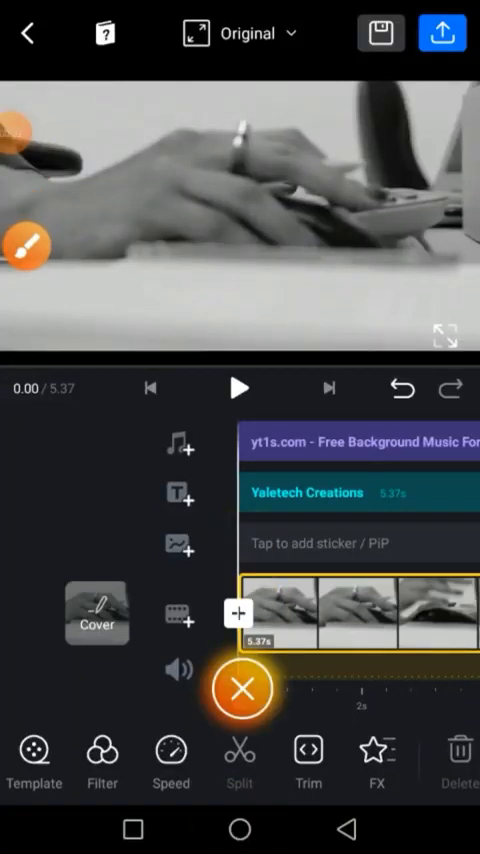
- Give the Yaletech Creations title Spin for both its In Animation and Out Animation
{"action": "left_click", "coordinate": [238, 690]}
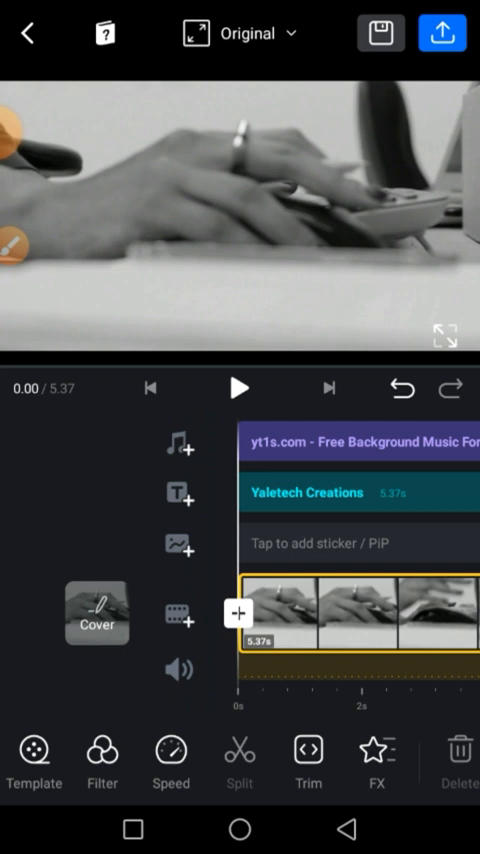
{"action": "left_click", "coordinate": [240, 388]}
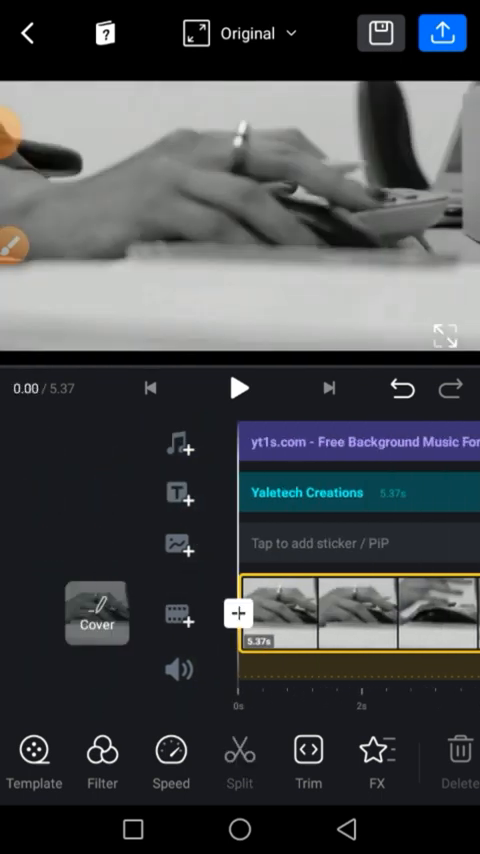
{"action": "left_click", "coordinate": [240, 388]}
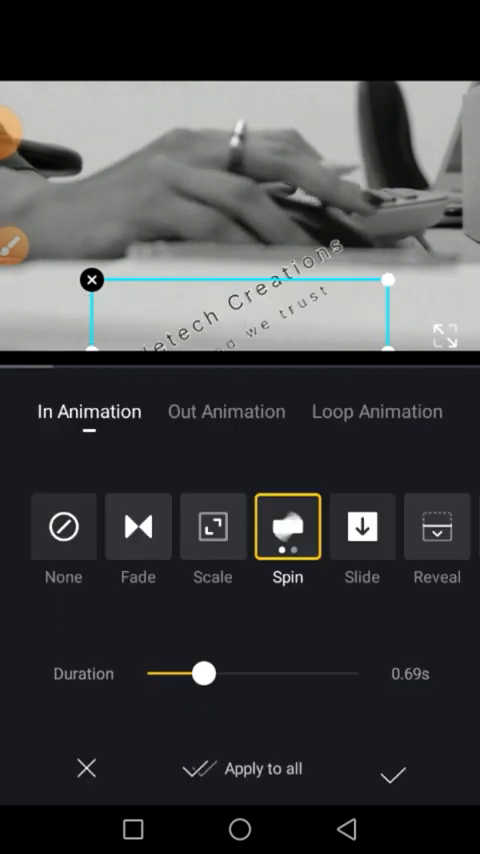
{"action": "left_click", "coordinate": [226, 412]}
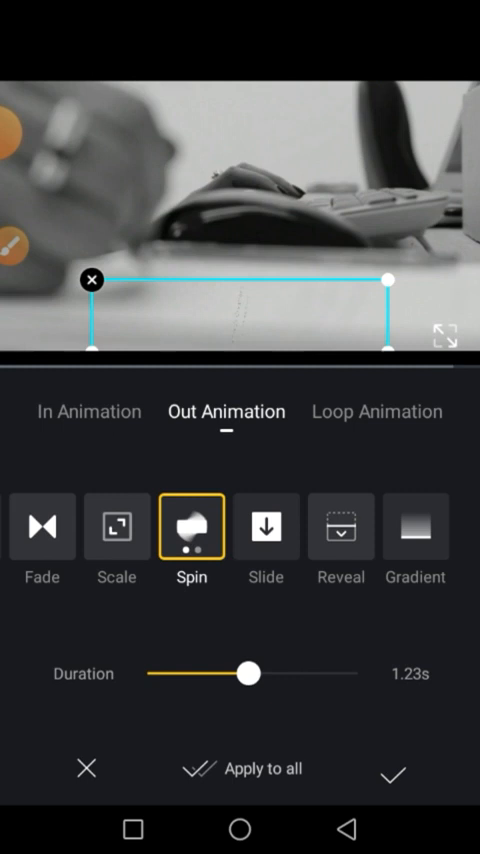
{"action": "left_click", "coordinate": [376, 412]}
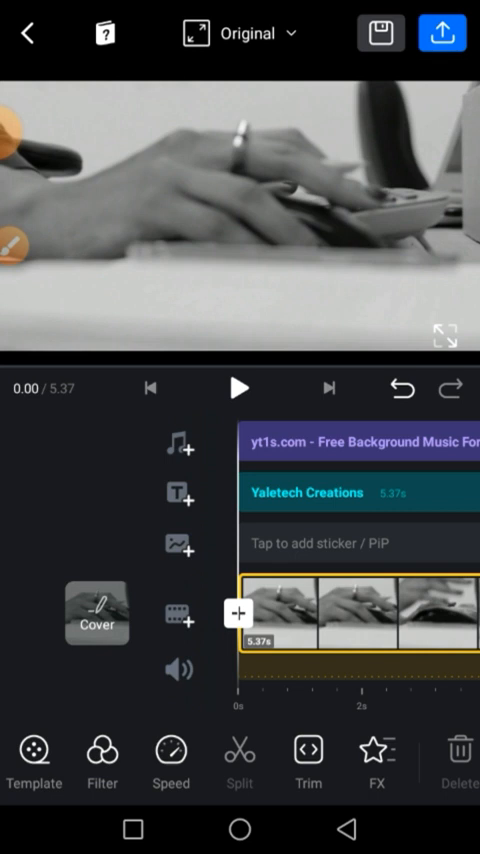
- Open the Add Text sheet offering plain Text and SRT options
{"action": "left_click", "coordinate": [240, 388]}
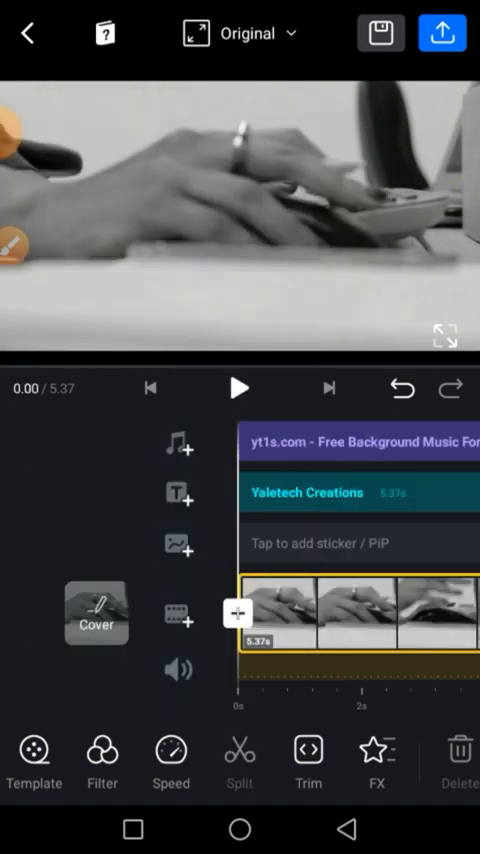
{"action": "left_click", "coordinate": [234, 610]}
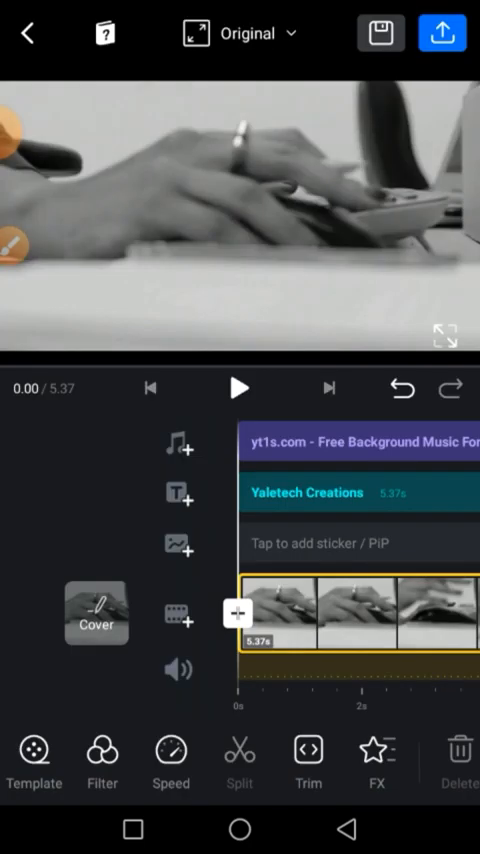
{"action": "left_click", "coordinate": [240, 388]}
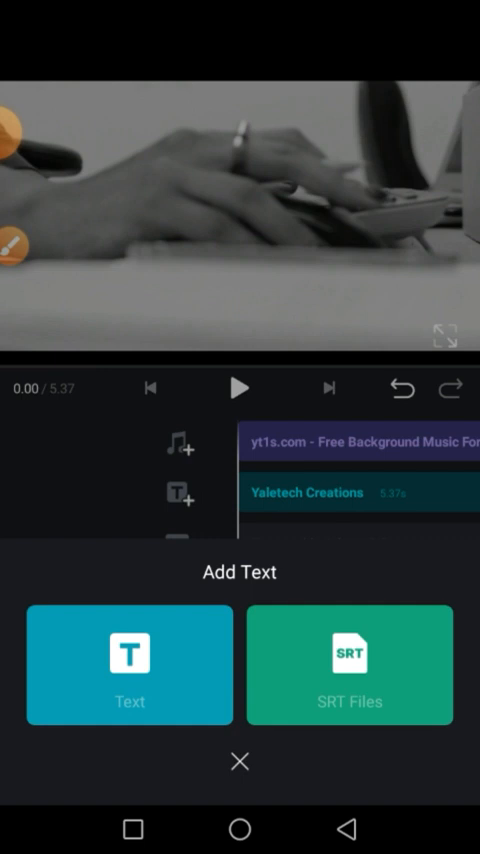
- Add a subheading text box reading 'We offer professional services' at the top of the video
{"action": "left_click", "coordinate": [128, 664]}
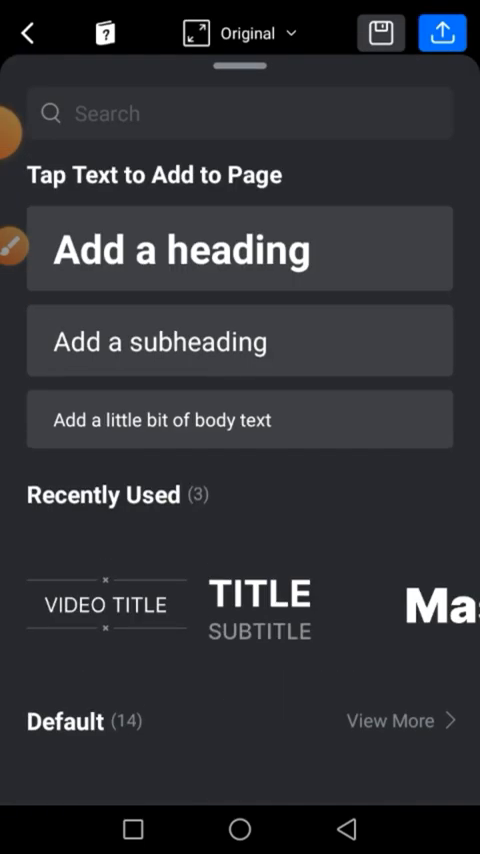
{"action": "left_click", "coordinate": [240, 340]}
{"action": "type", "text": "We"}
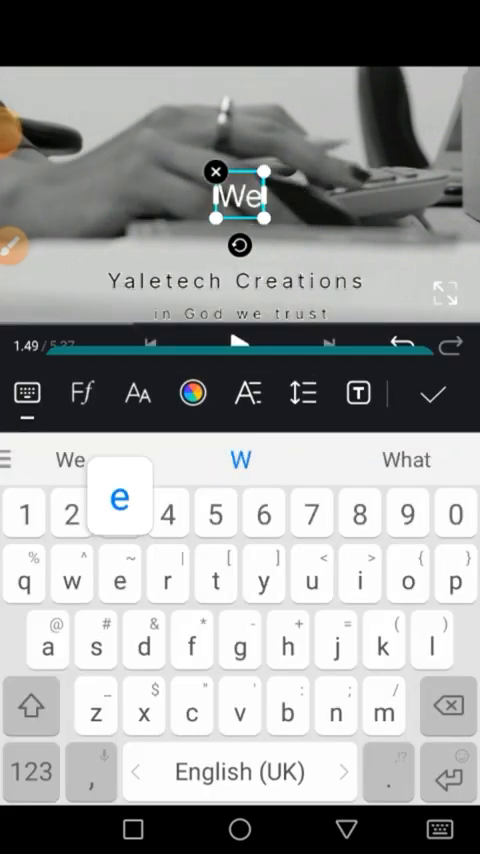
{"action": "type", "text": "offer professional services"}
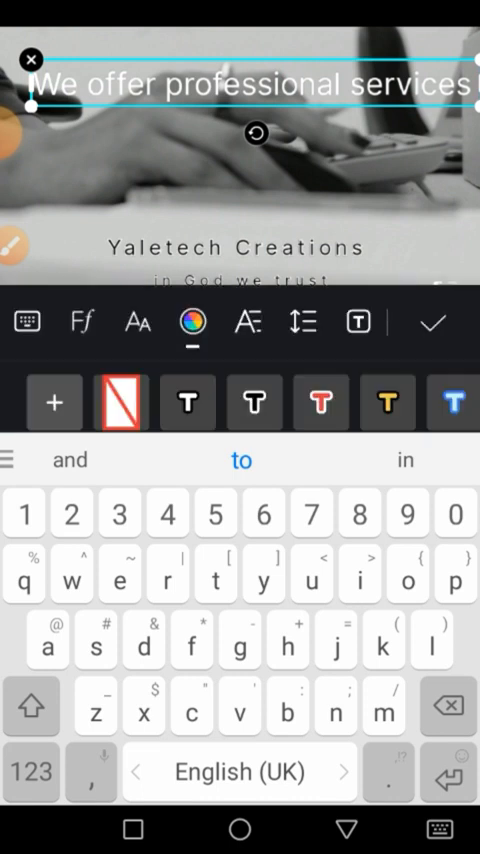
- Give the heading a black shadow with blur 50 and add its clip to the timeline
{"action": "left_click", "coordinate": [192, 322]}
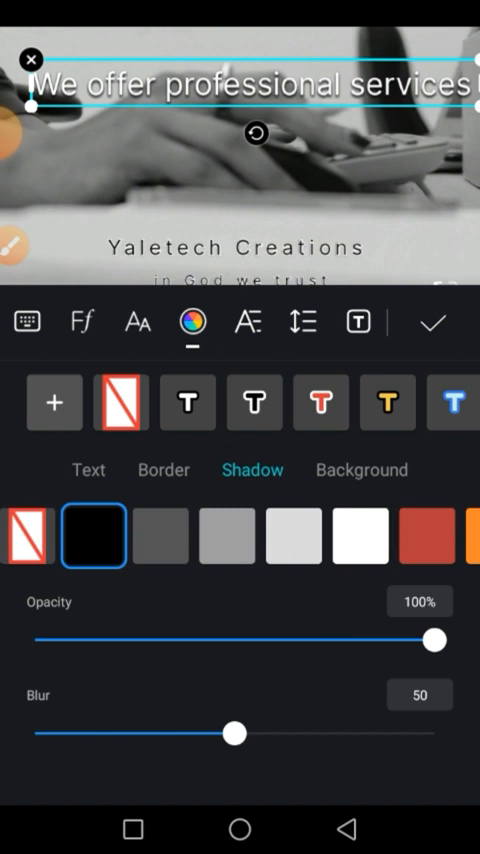
{"action": "scroll", "scroll_direction": "left", "scroll_amount": 3}
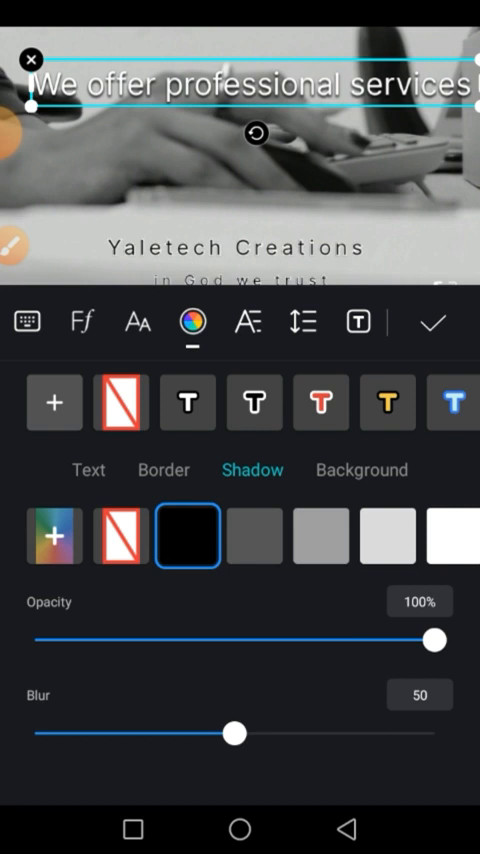
{"action": "left_click", "coordinate": [432, 320]}
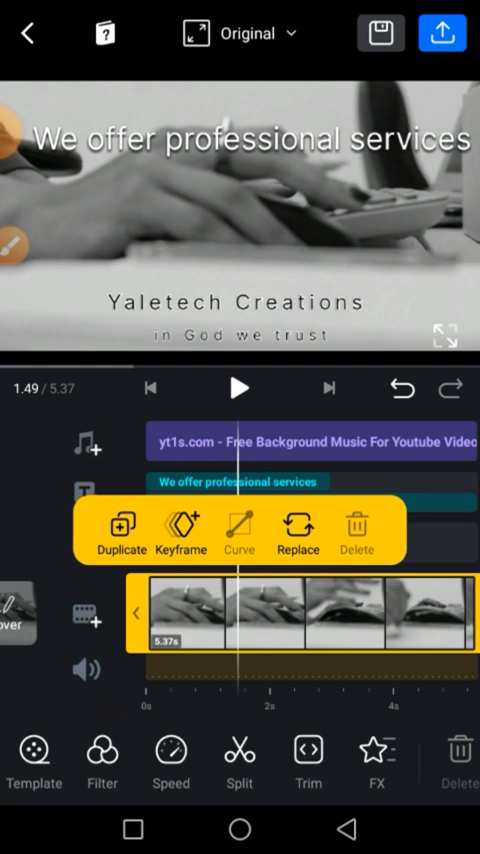
- Play past the heading and pause around 3.5 seconds for the next text
{"action": "left_click", "coordinate": [240, 388]}
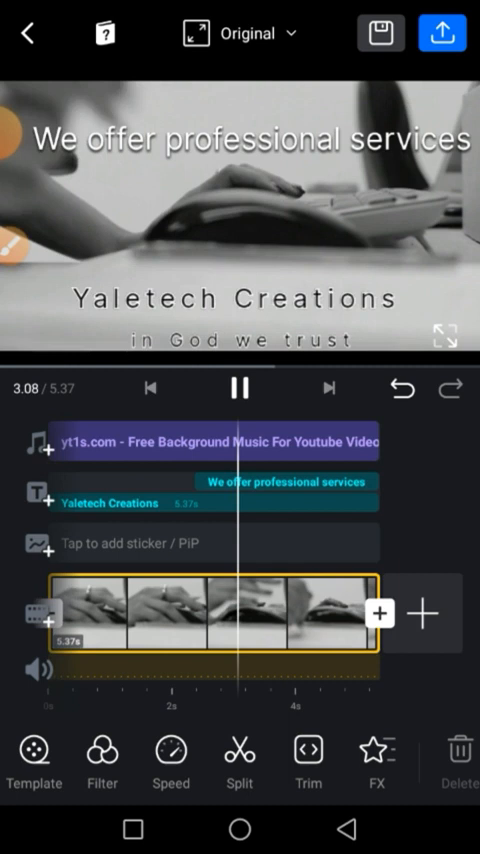
{"action": "left_click", "coordinate": [240, 388]}
{"action": "type", "text": "In"}
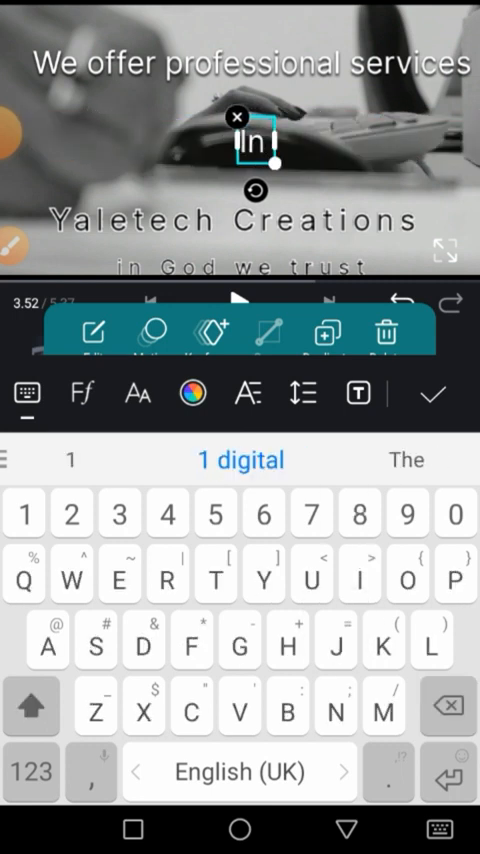
- Type 'Graphics design', 'Video editing', 'Audio editing etc' on separate lines as a new subheading
{"action": "type", "text": "Gr"}
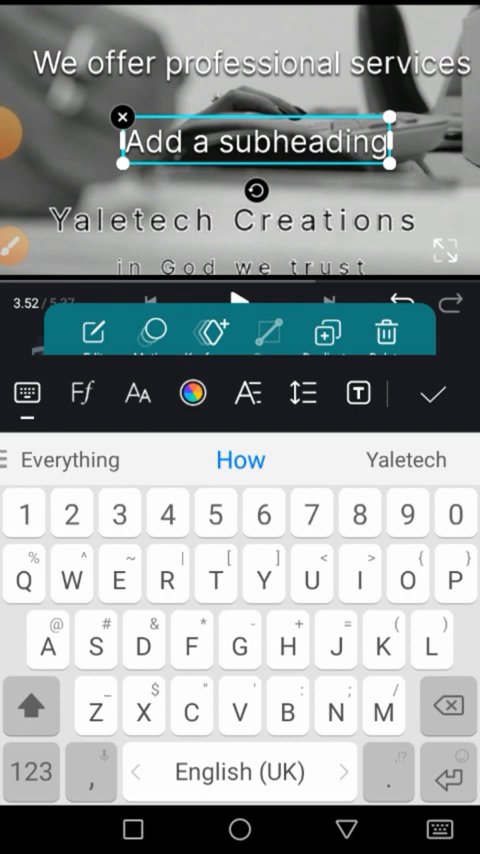
{"action": "type", "text": "Graphics design"}
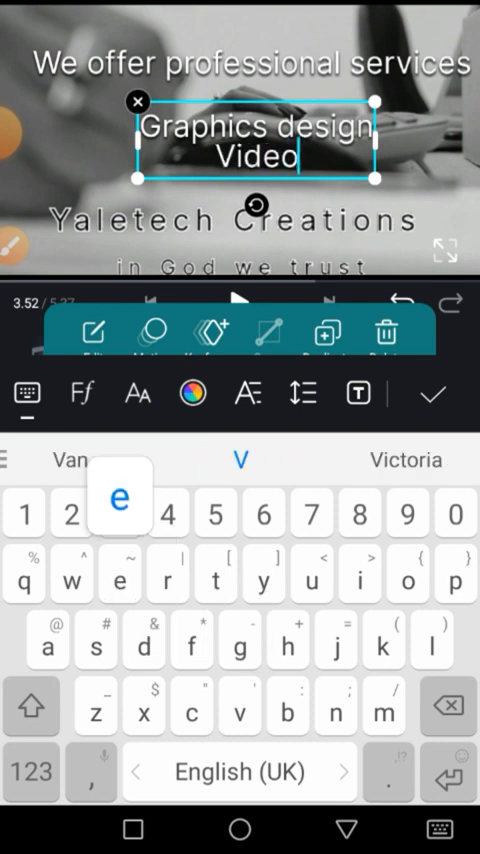
{"action": "type", "text": "editing"}
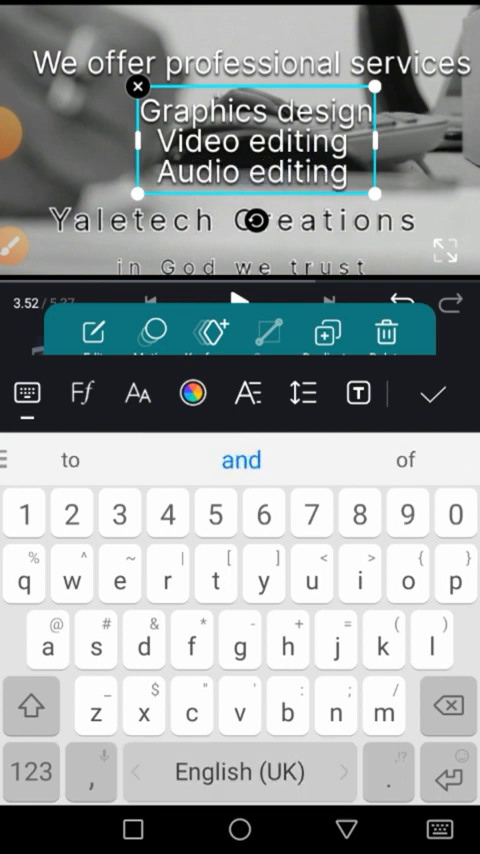
{"action": "type", "text": "etc"}
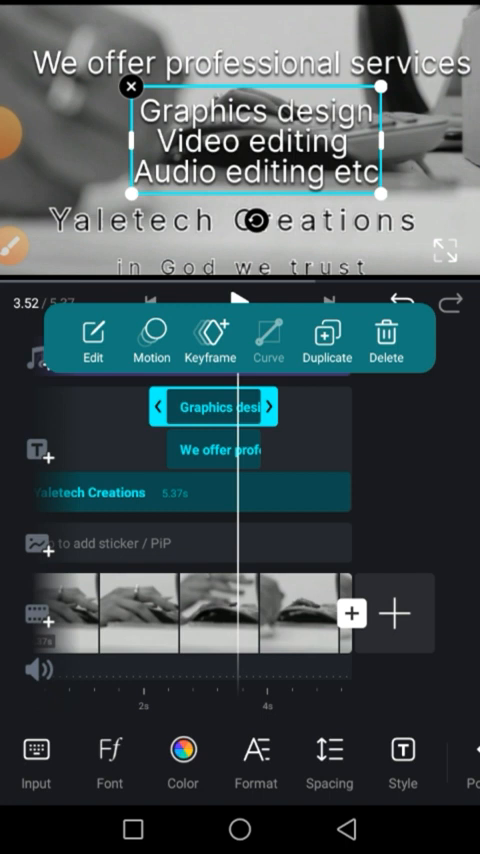
- Style the services list with the yellow text preset and the outlined style
{"action": "left_click", "coordinate": [92, 340]}
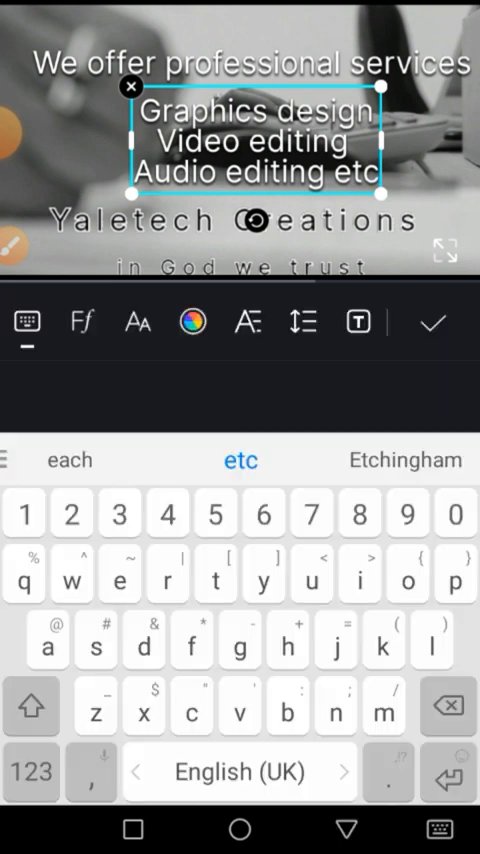
{"action": "left_click", "coordinate": [192, 322]}
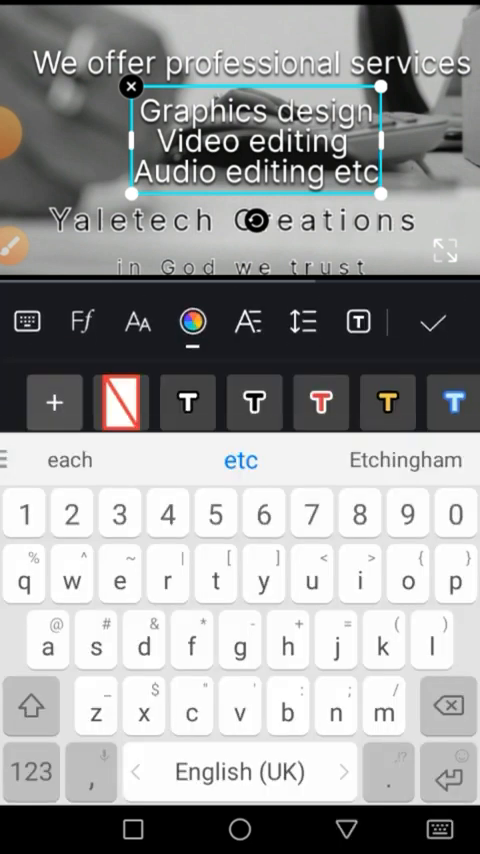
{"action": "left_click", "coordinate": [388, 402]}
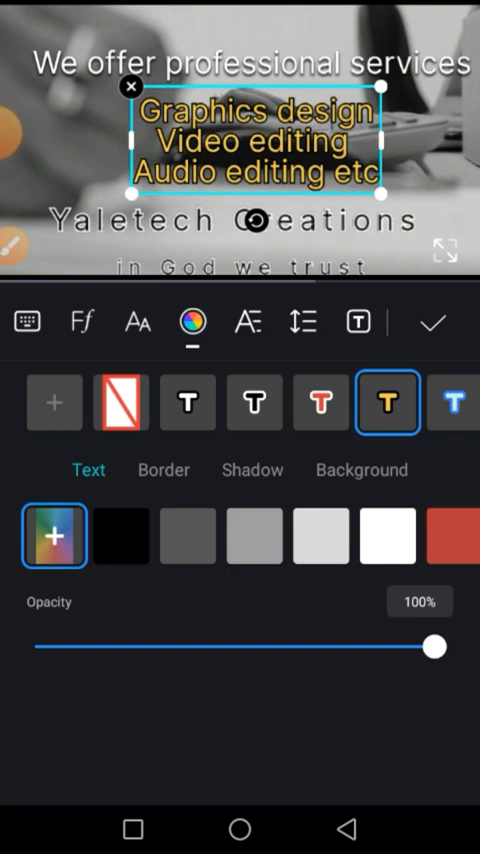
{"action": "left_click", "coordinate": [252, 404]}
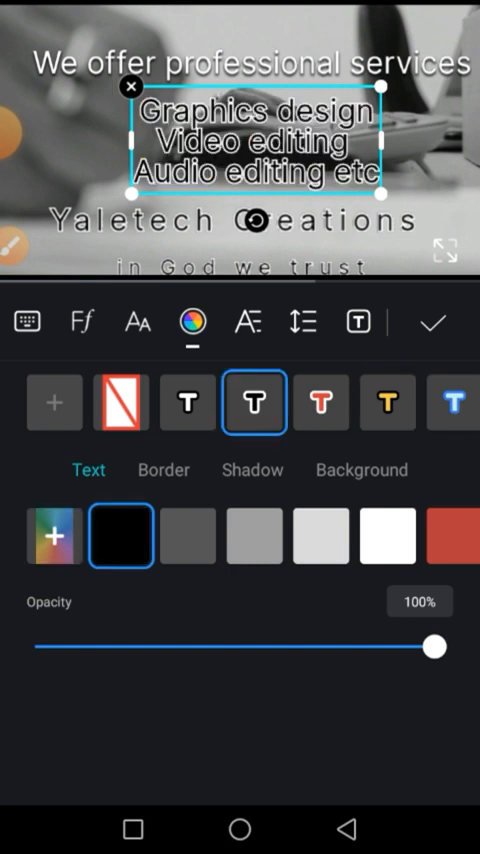
{"action": "left_click", "coordinate": [388, 404]}
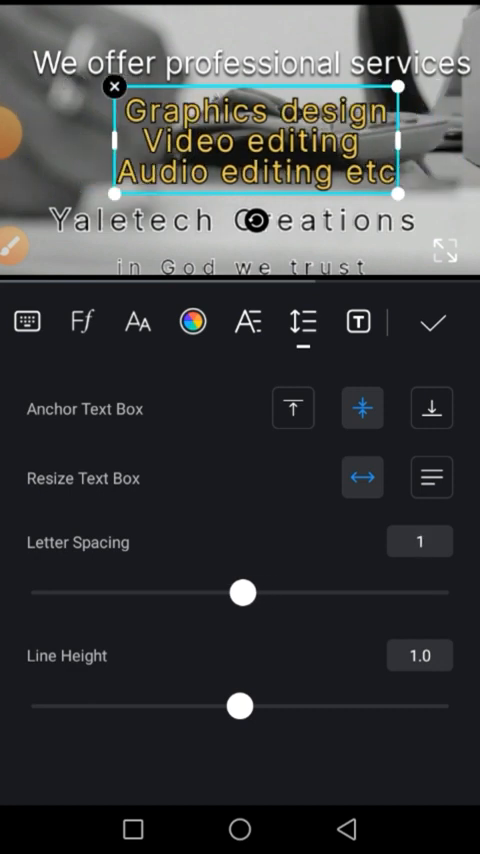
- Set Letter Spacing 4 and Line Height 1.2, apply the bulleted List Style, and confirm
{"action": "left_click_drag", "start_coordinate": [238, 706], "coordinate": [272, 706]}
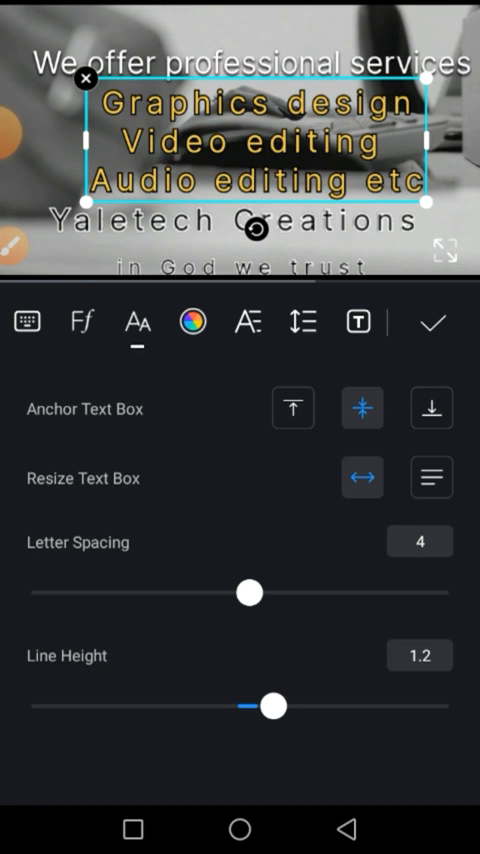
{"action": "left_click", "coordinate": [246, 322]}
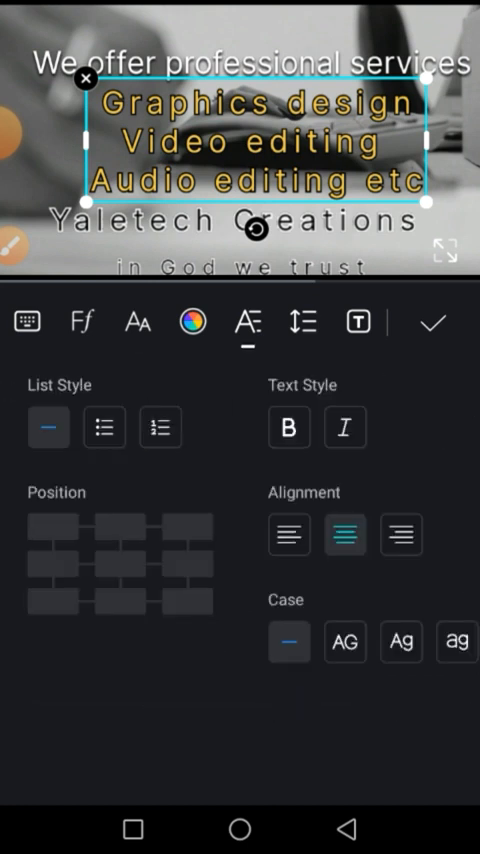
{"action": "left_click", "coordinate": [104, 428]}
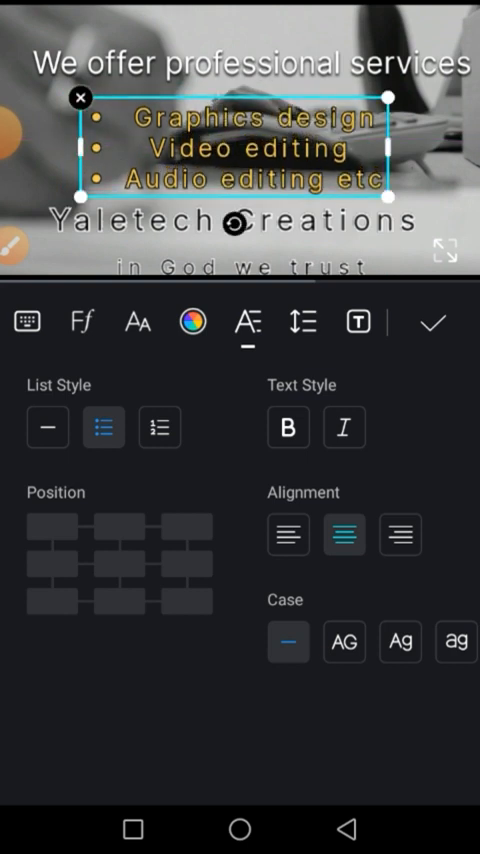
{"action": "left_click", "coordinate": [432, 322]}
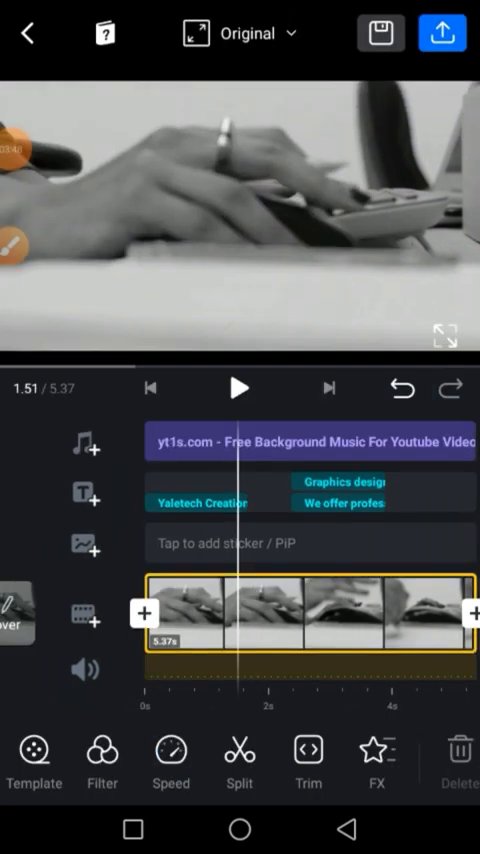
- Play the video from 0.00, then reopen the 'We offer professional services' heading for editing
{"action": "left_click", "coordinate": [300, 444]}
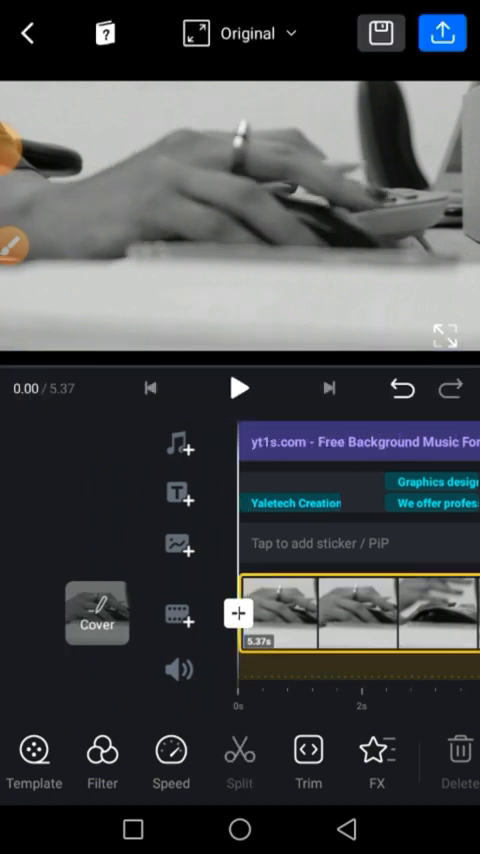
{"action": "left_click", "coordinate": [240, 388]}
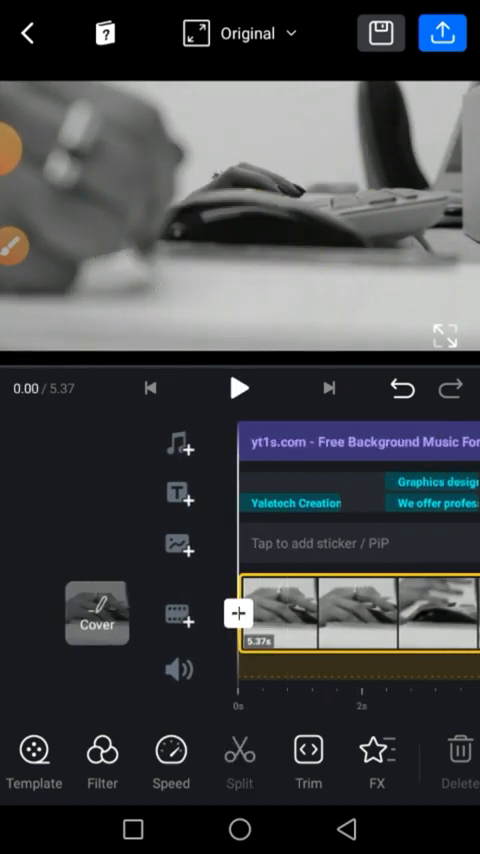
{"action": "left_click", "coordinate": [240, 388]}
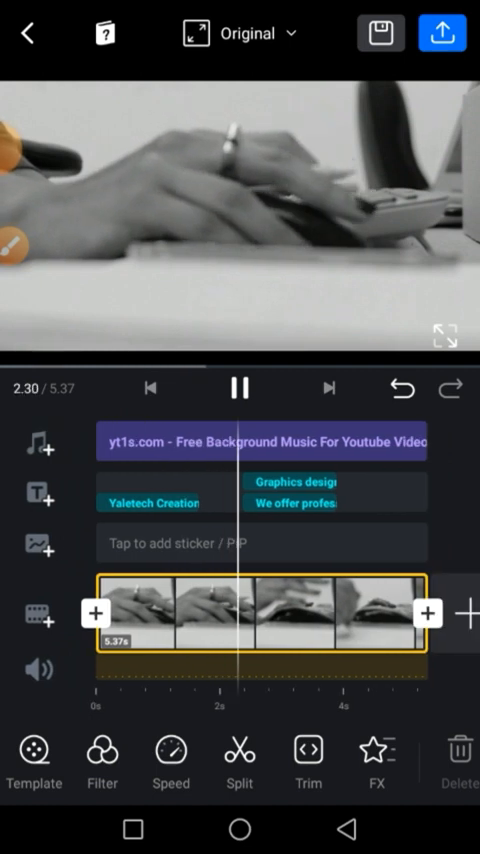
{"action": "left_click", "coordinate": [240, 388]}
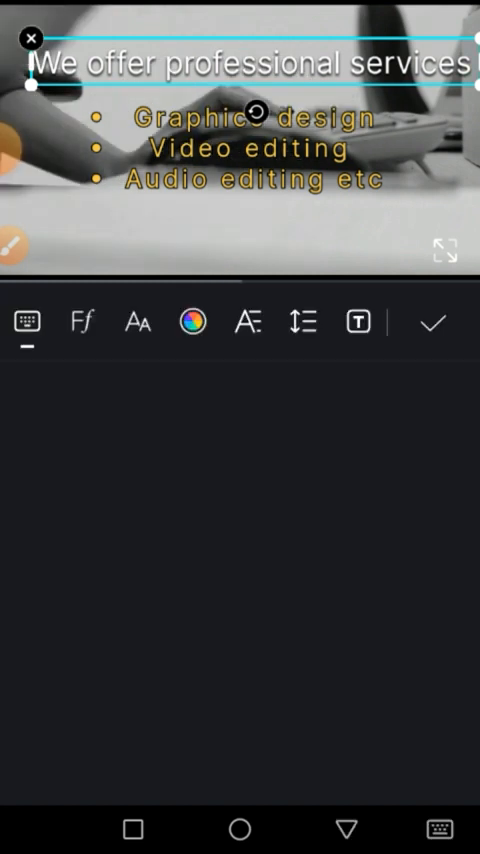
- Set Scale as the heading's In Animation and Heartbeat as the list's Loop Animation, then confirm
{"action": "left_click", "coordinate": [432, 322]}
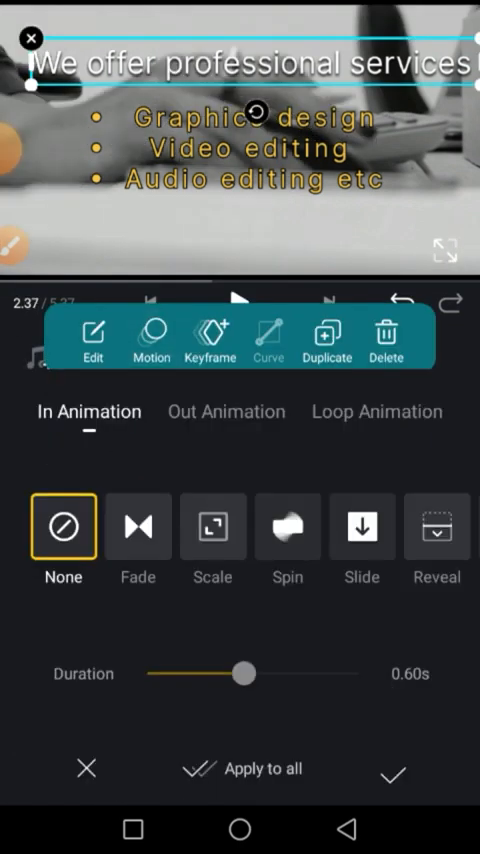
{"action": "left_click", "coordinate": [288, 528]}
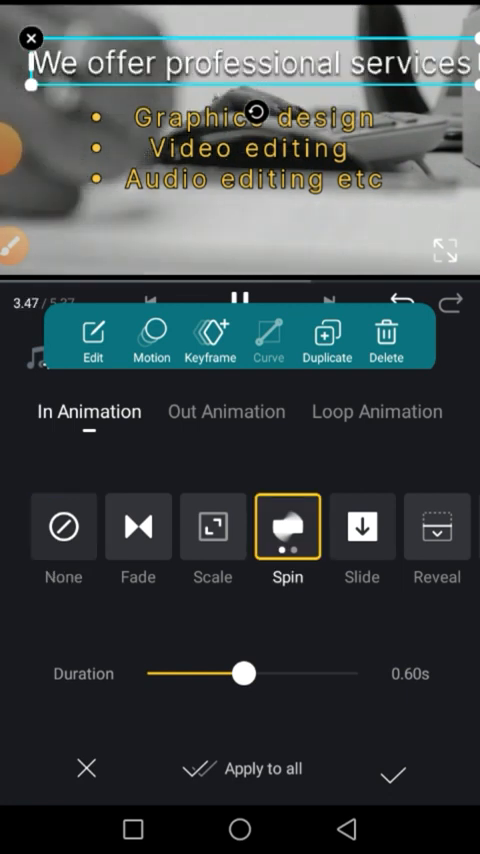
{"action": "left_click", "coordinate": [212, 528]}
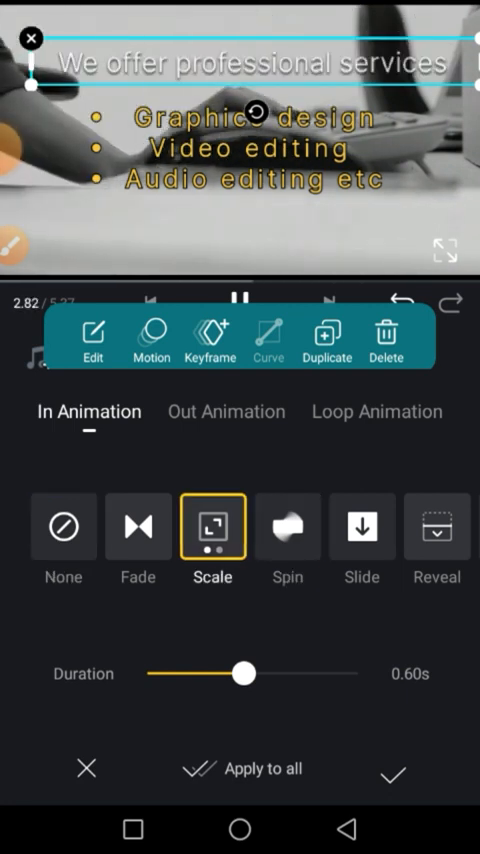
{"action": "left_click", "coordinate": [238, 294]}
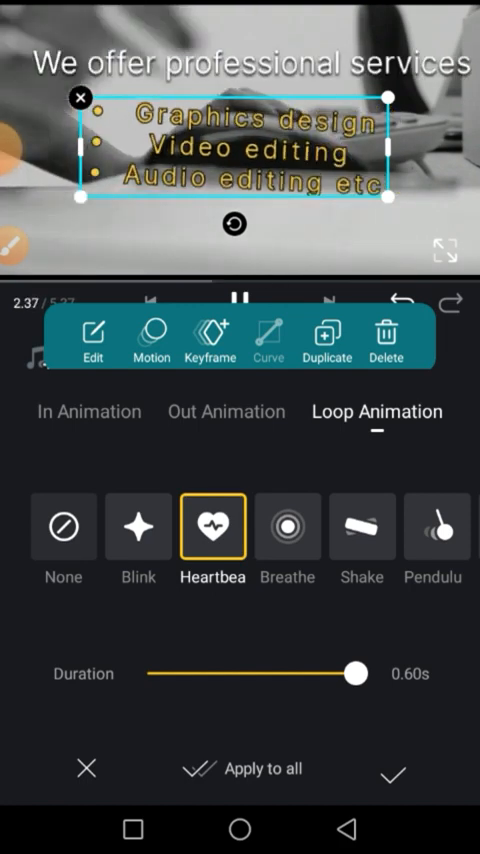
{"action": "left_click", "coordinate": [432, 528]}
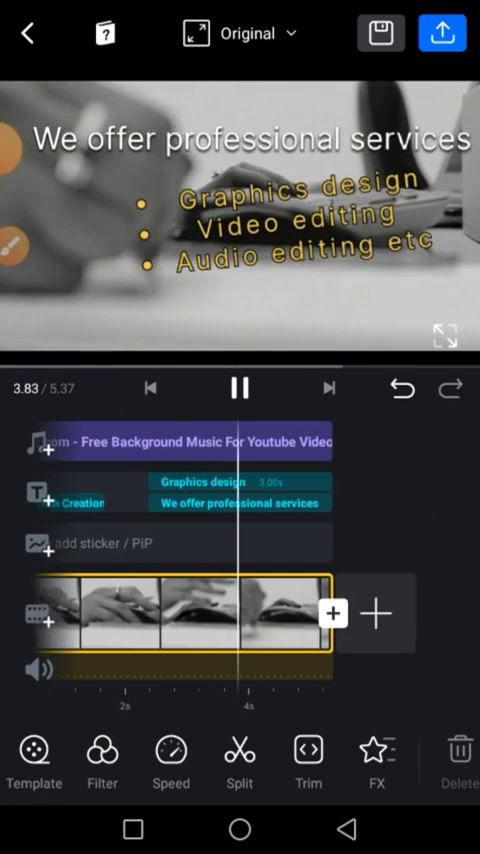
{"action": "left_click", "coordinate": [240, 388]}
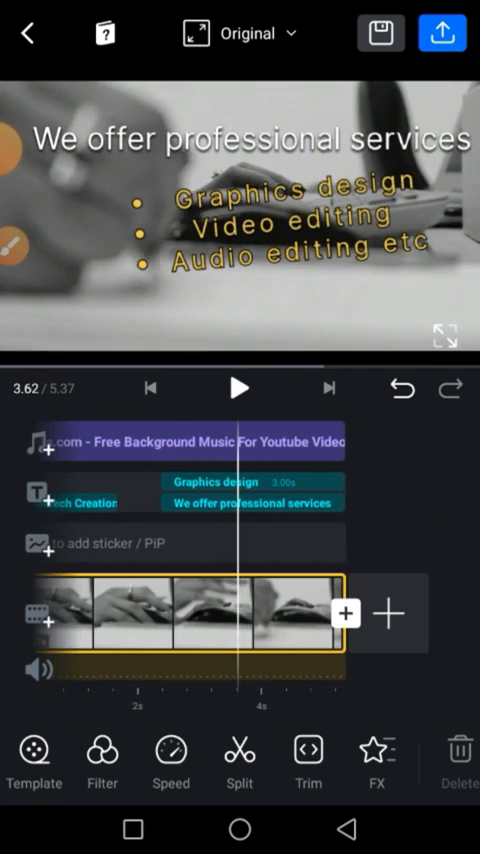
{"action": "left_click", "coordinate": [216, 500]}
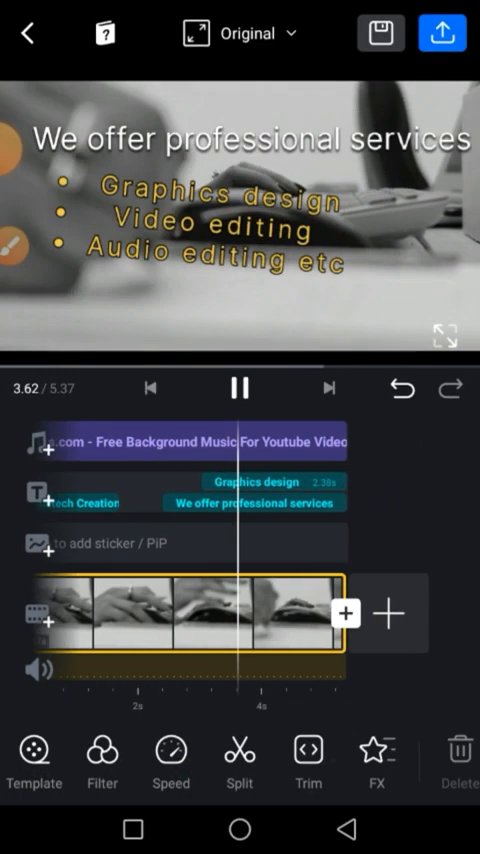
{"action": "left_click", "coordinate": [240, 388]}
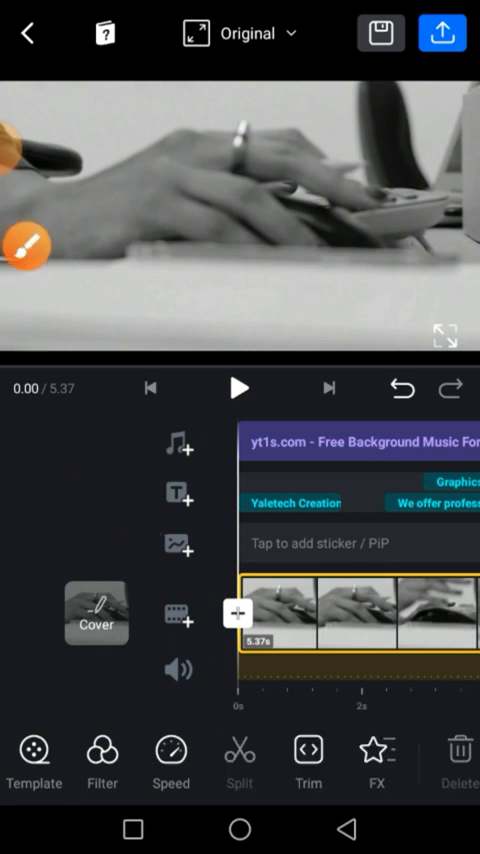
- Add new media from the timeline + menu, choosing Video / Photo to reach the gallery
{"action": "left_click", "coordinate": [236, 612]}
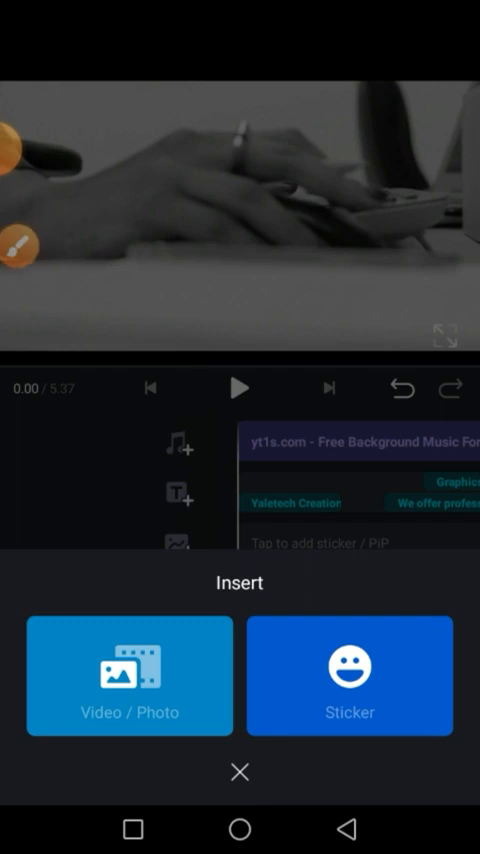
{"action": "left_click", "coordinate": [128, 676]}
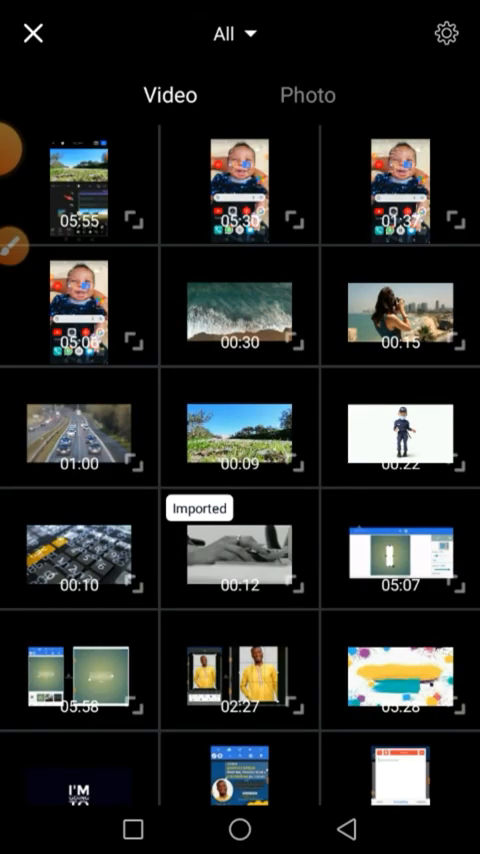